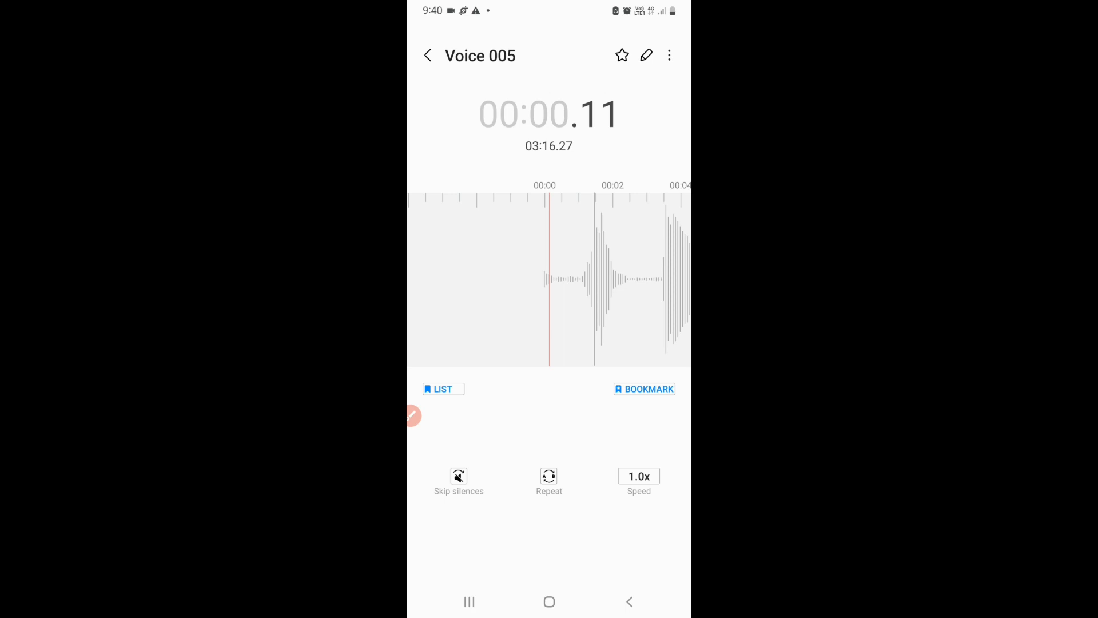
- Start playing Voice 005 and pause it at 00:02.57 with speed left at 1.0x
left_click(549, 539)
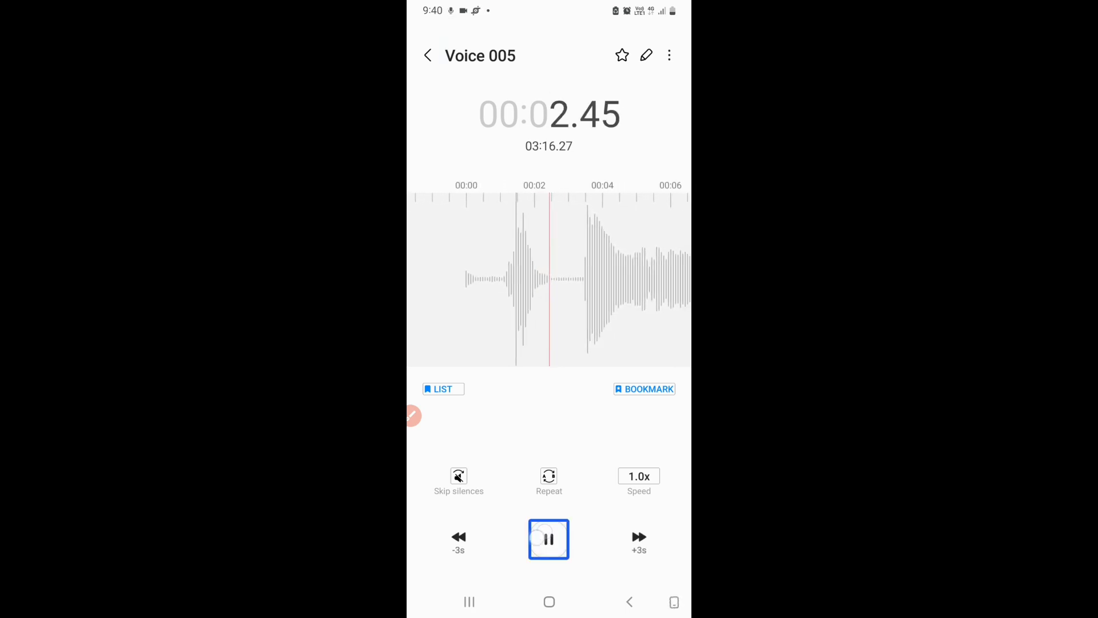
left_click(549, 539)
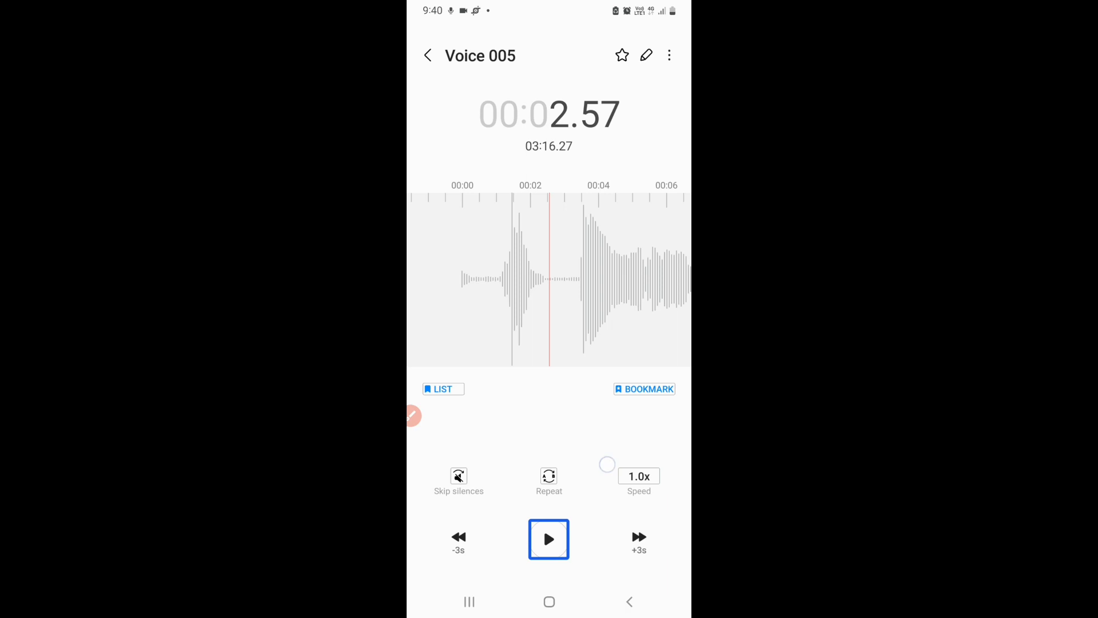
left_click(638, 481)
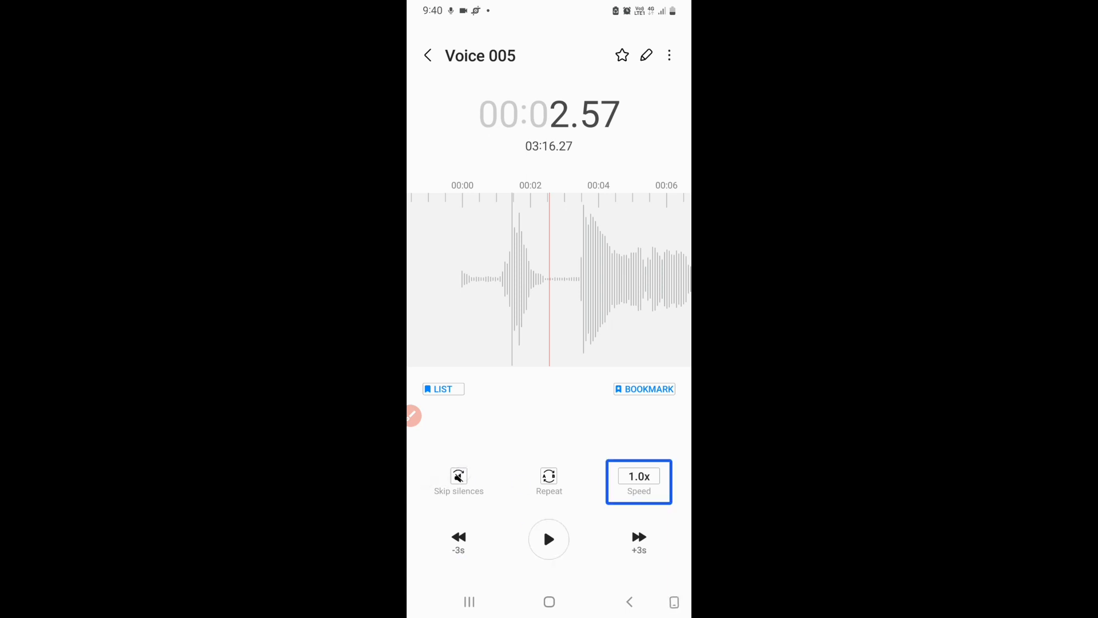
left_click(549, 481)
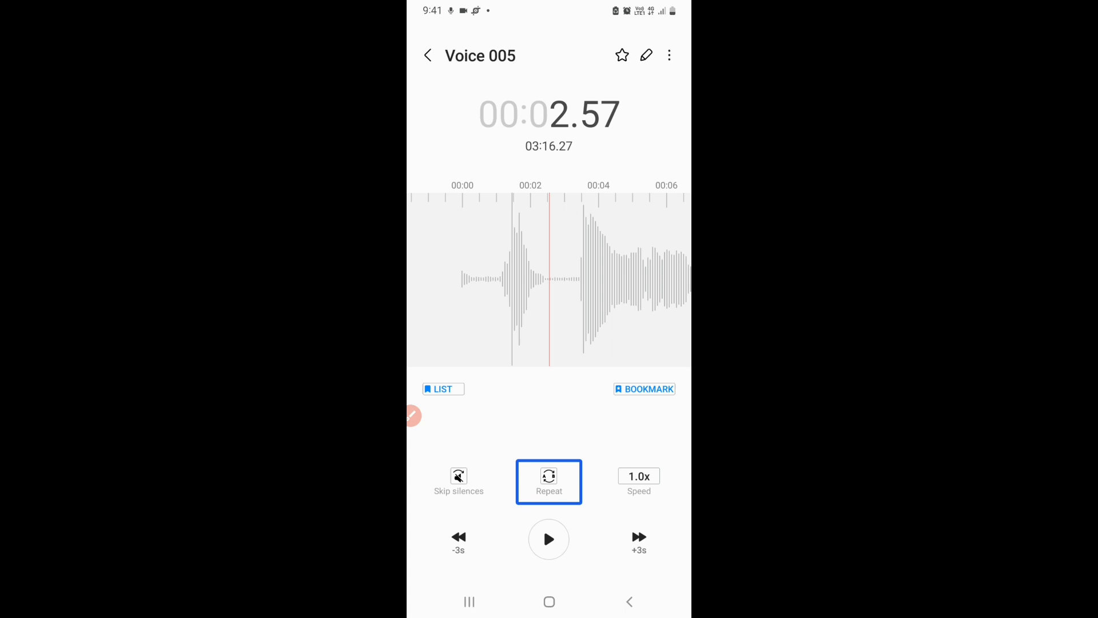
- Resume Voice 005 to about 00:11.75, pause it, and bring up the recordings list
left_click(549, 538)
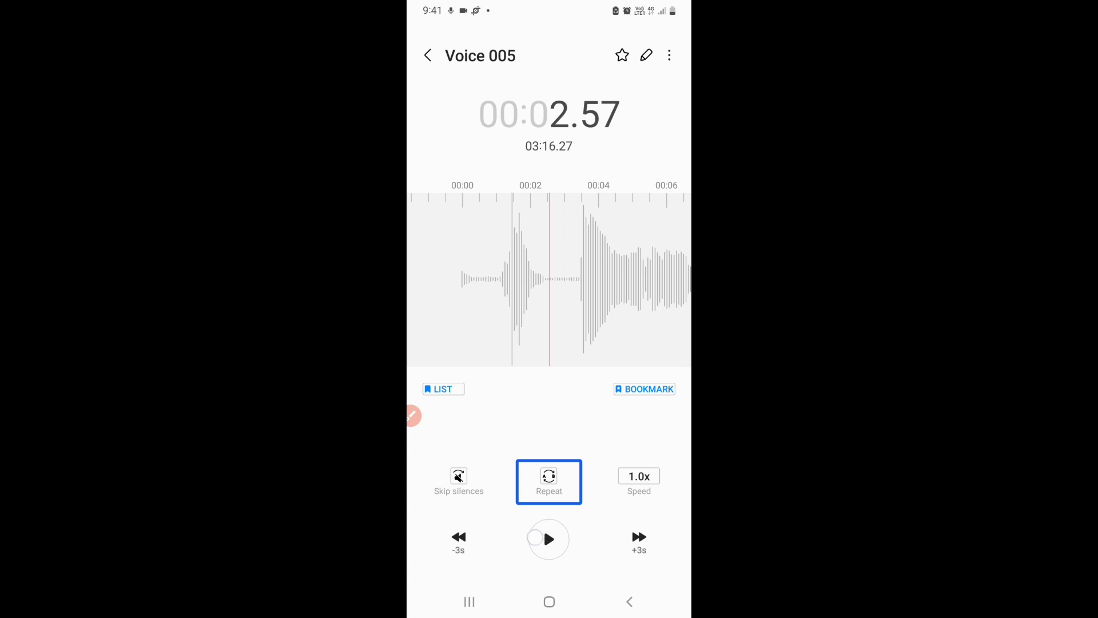
left_click(549, 538)
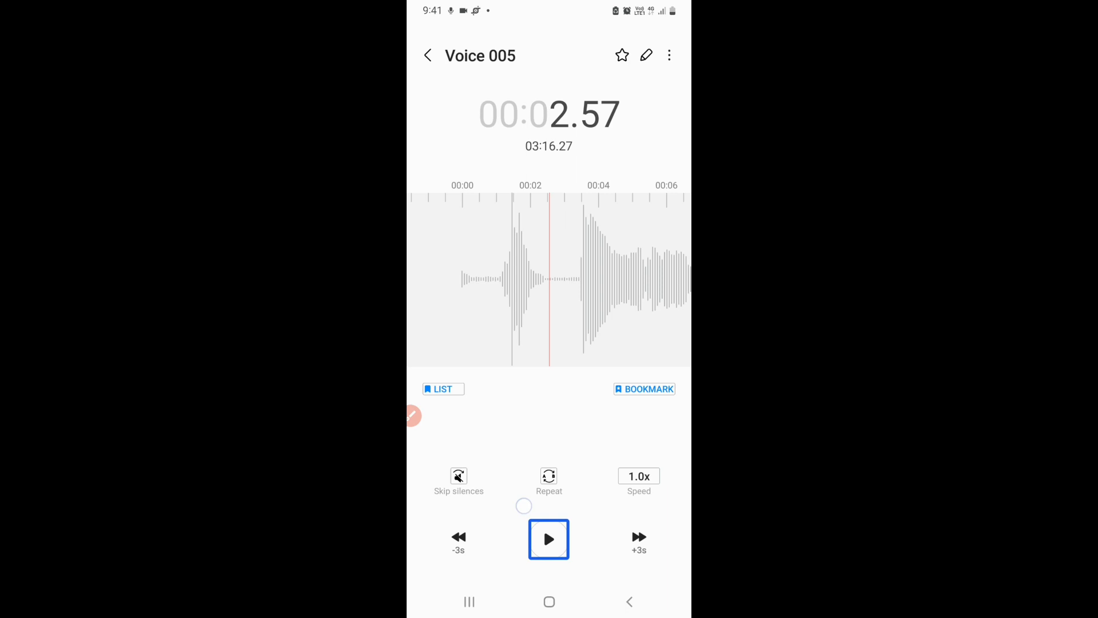
left_click(548, 539)
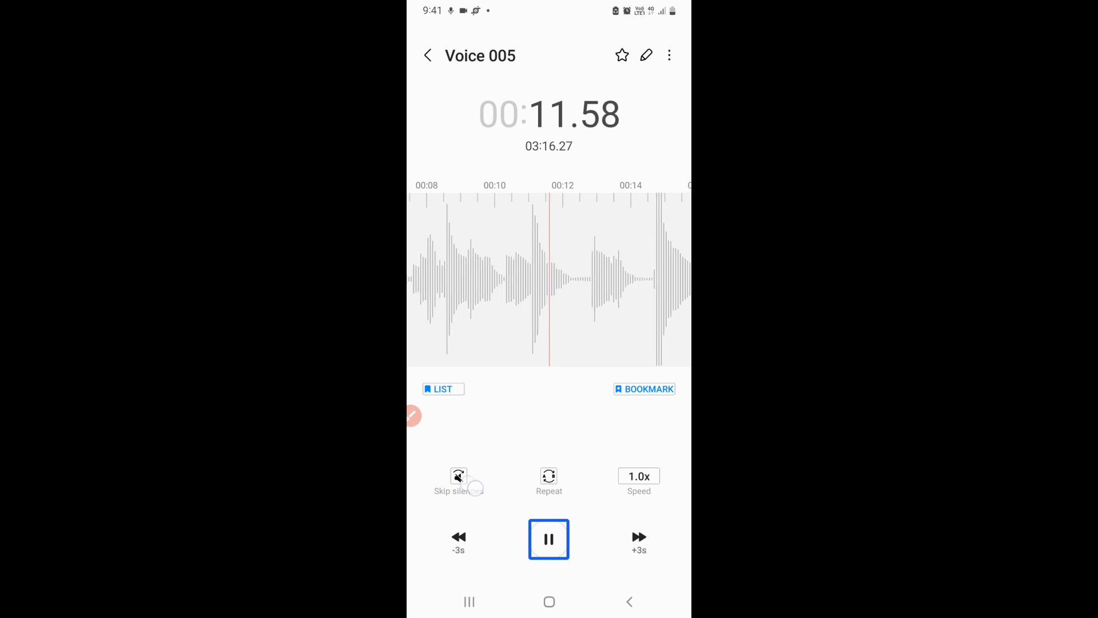
left_click(548, 539)
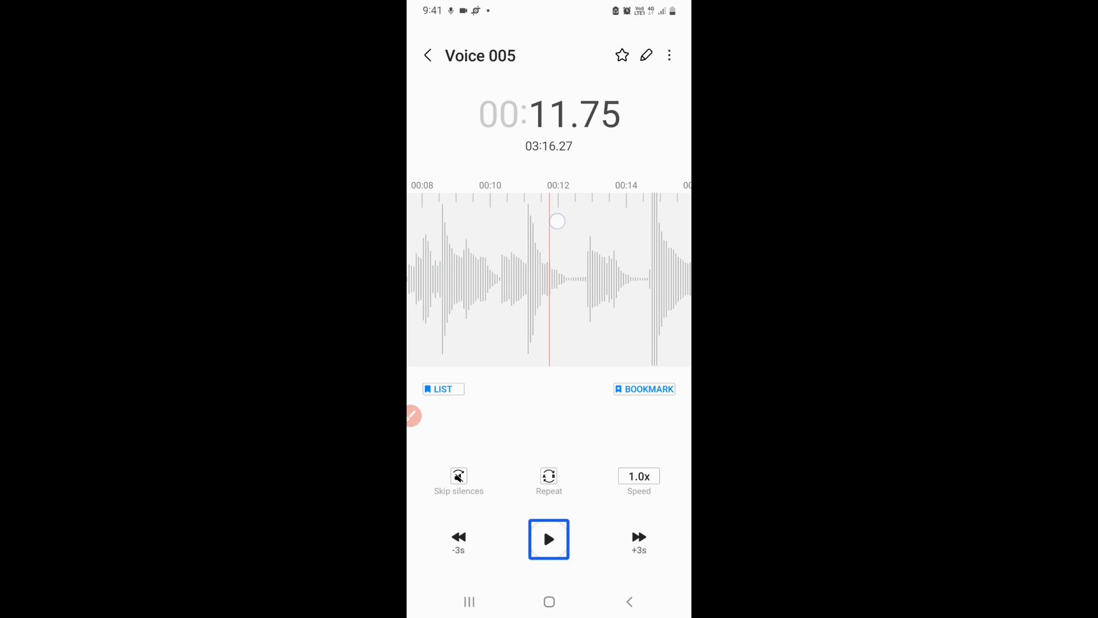
left_click(438, 388)
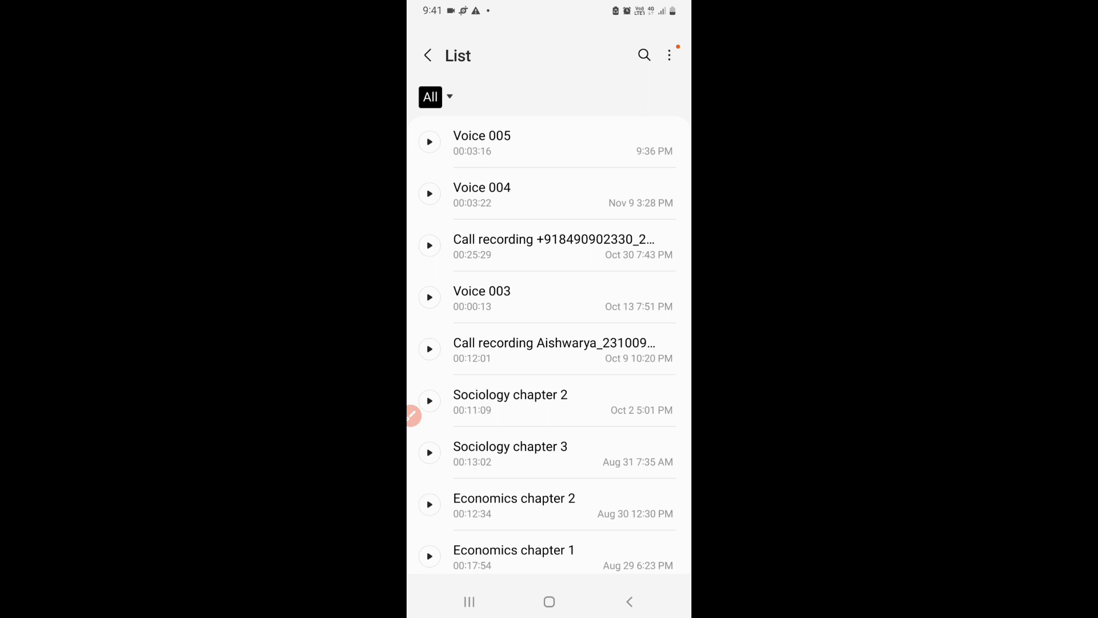
- Reopen Voice 005 from the list, pause at 00:02.46, and set repeat start point A there
left_click(547, 142)
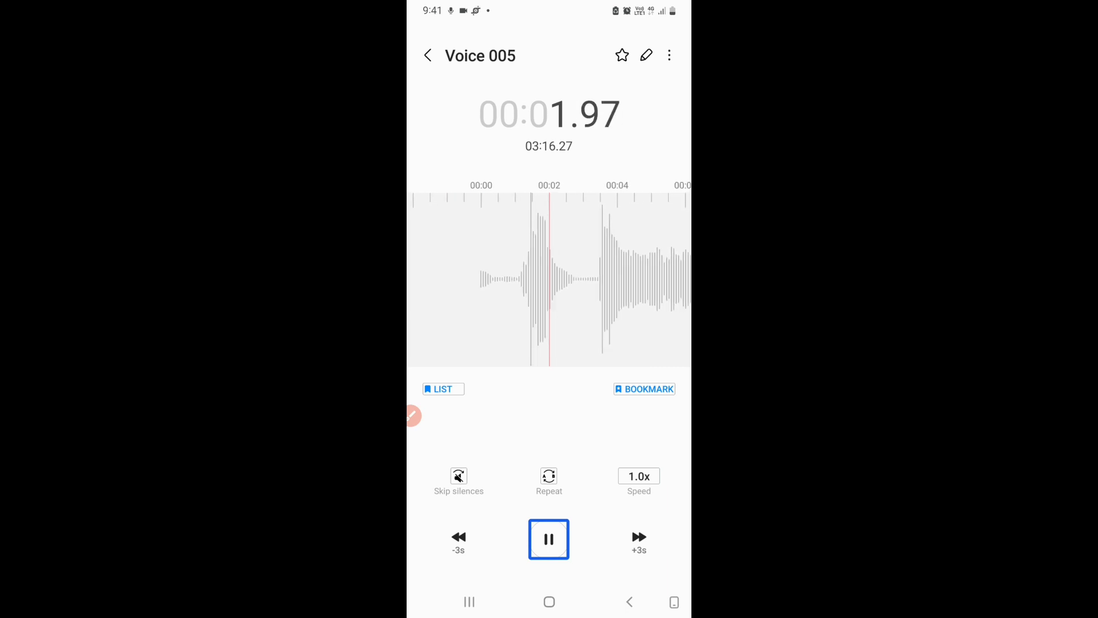
left_click(549, 538)
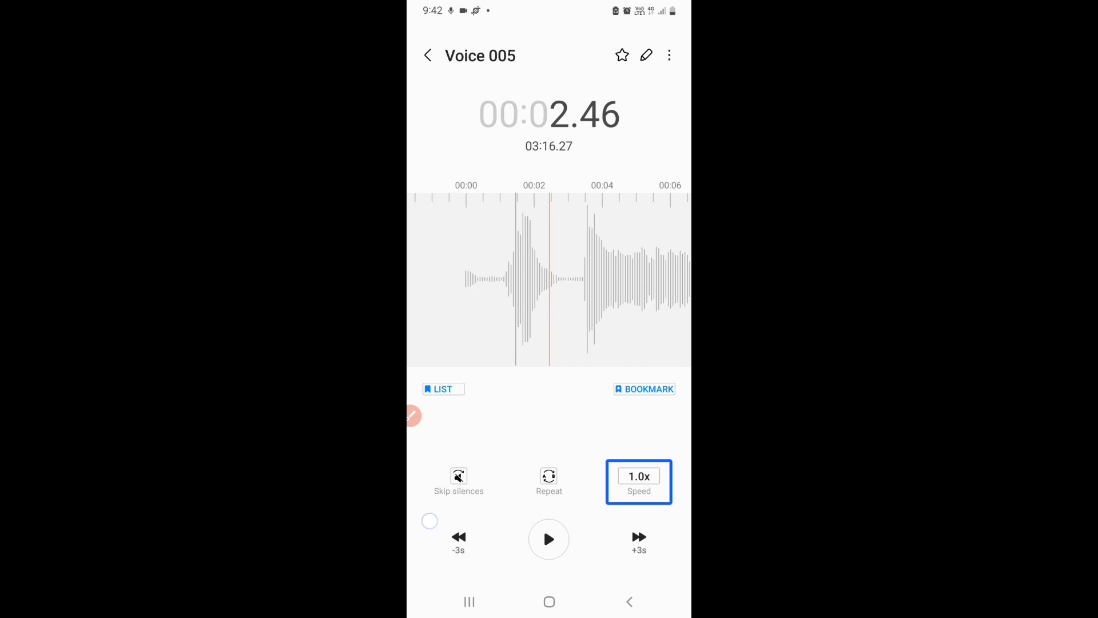
left_click(549, 482)
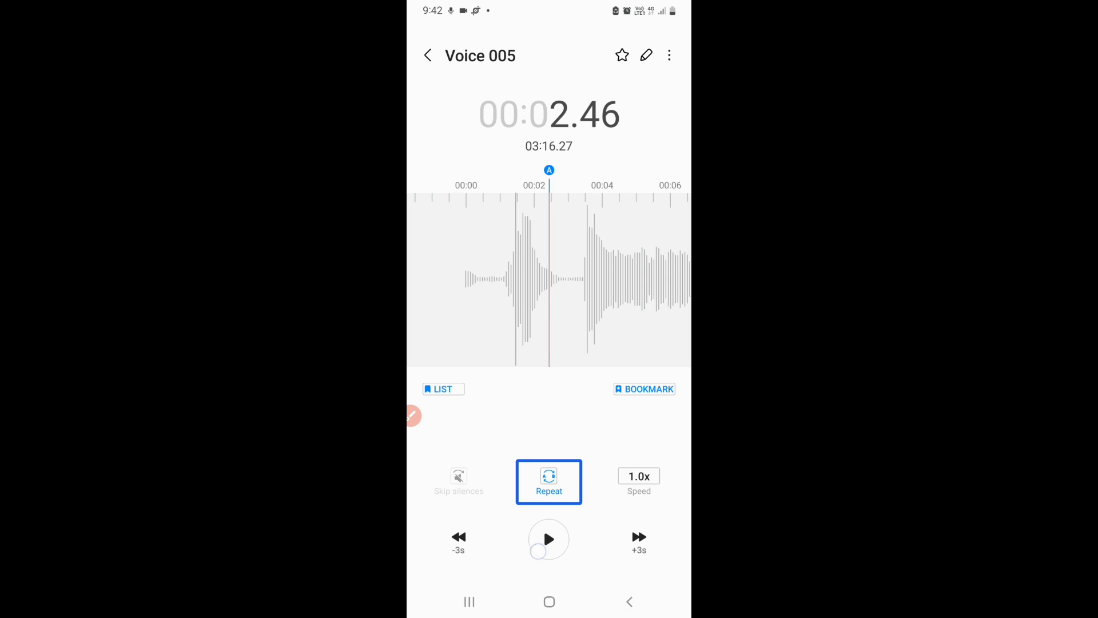
- Play on from point A and set repeat end point B at 00:12.17
left_click(549, 538)
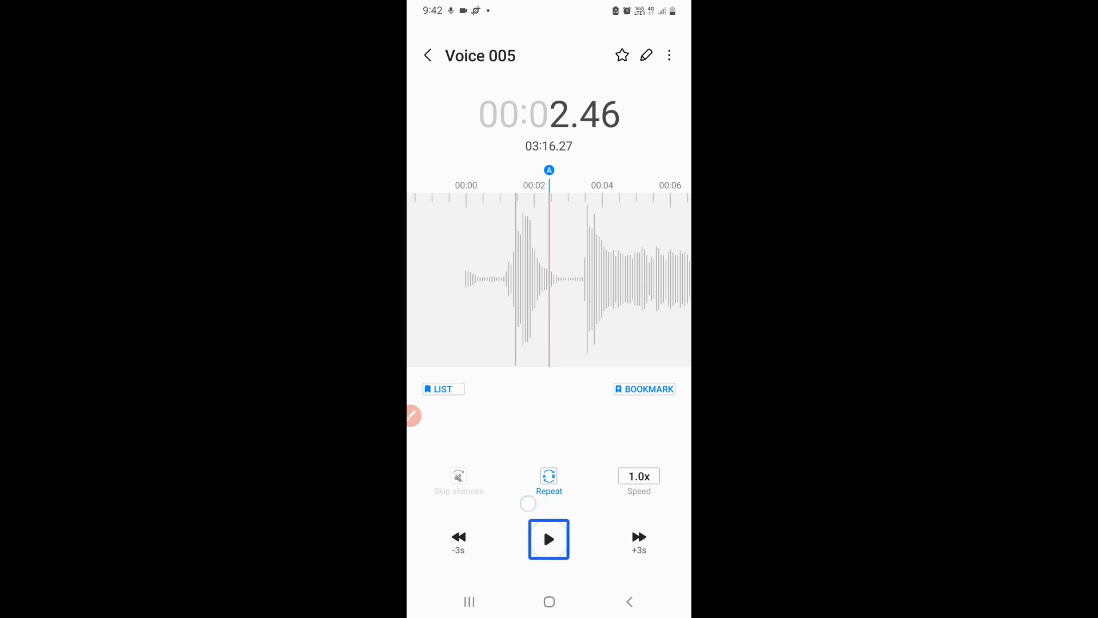
left_click(548, 539)
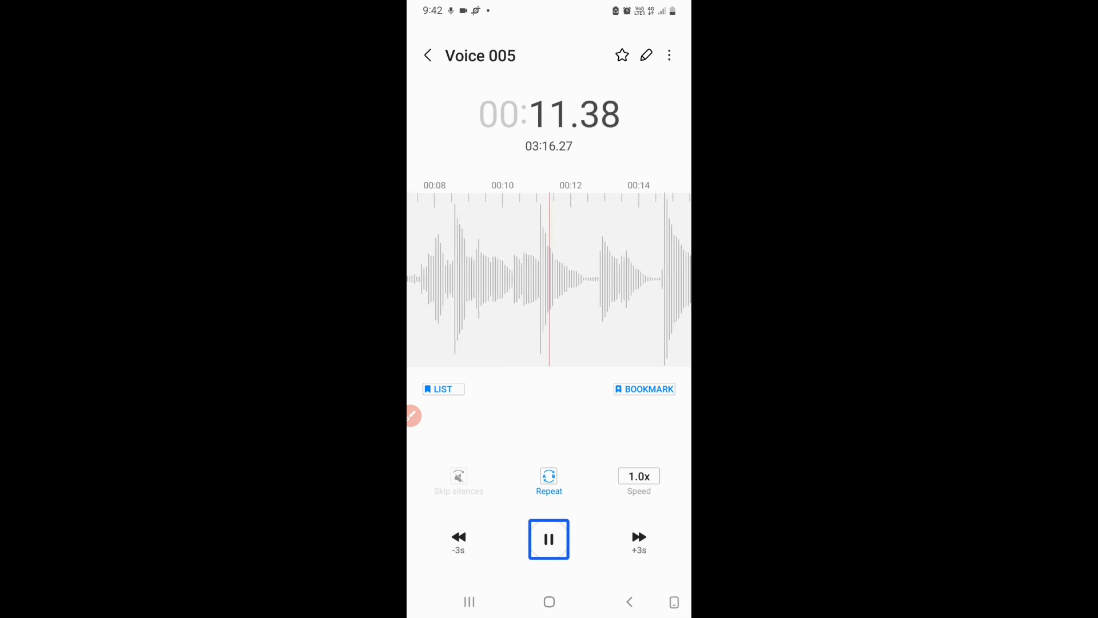
left_click(549, 539)
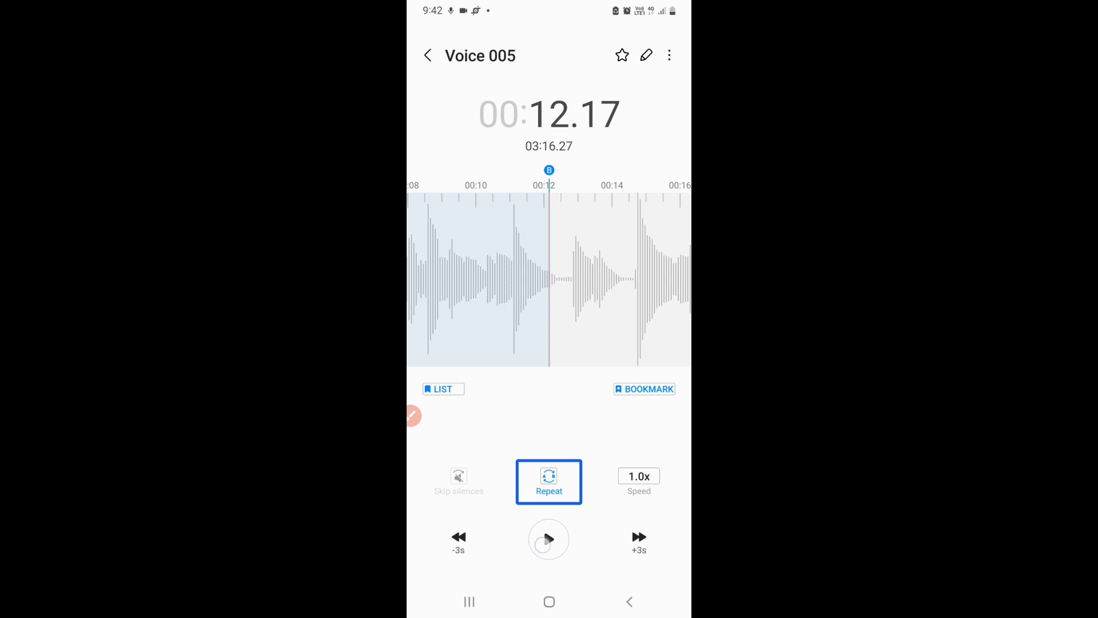
- Replay the A–B section from point A and pause inside it at 00:05.46
left_click(549, 538)
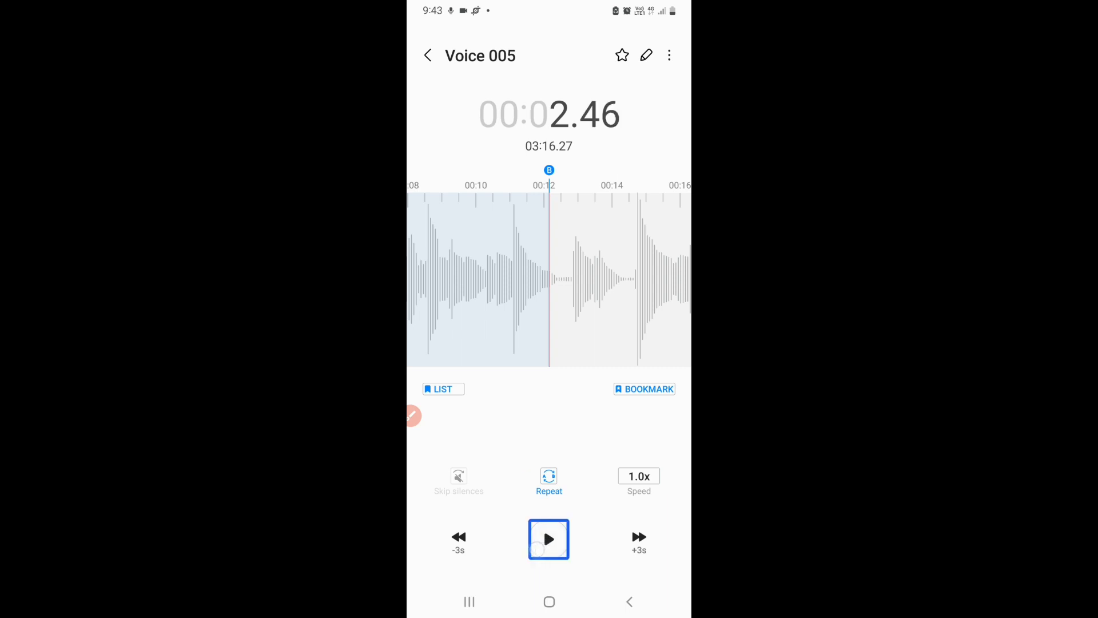
left_click(549, 538)
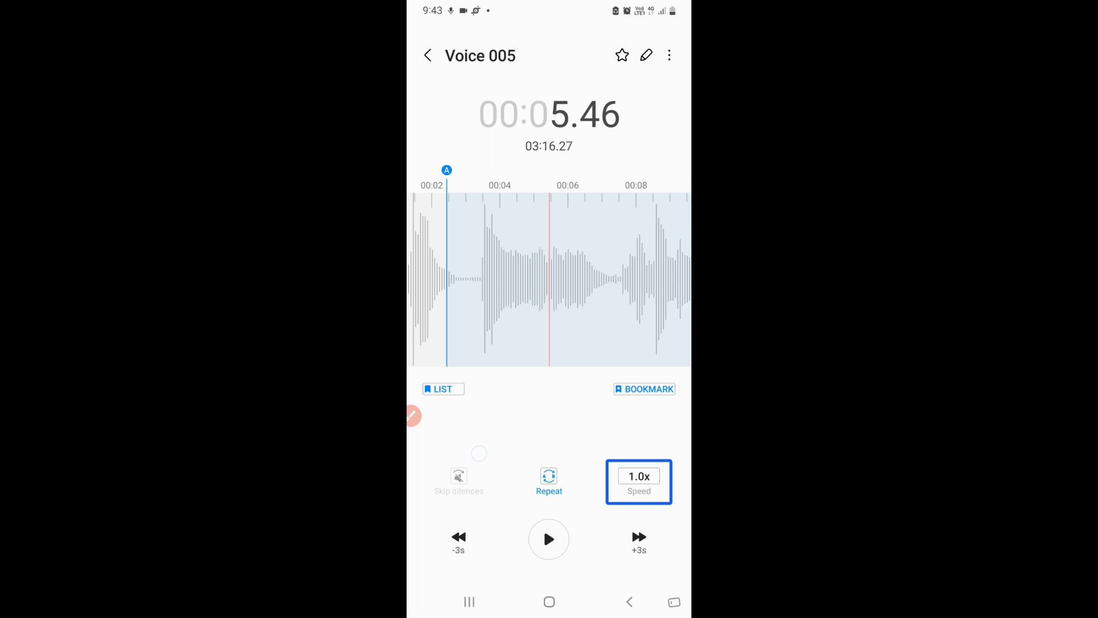
- Clear the A–B repeat, let Voice 005 play on to about 00:22.35, then return to the recordings list
left_click(549, 482)
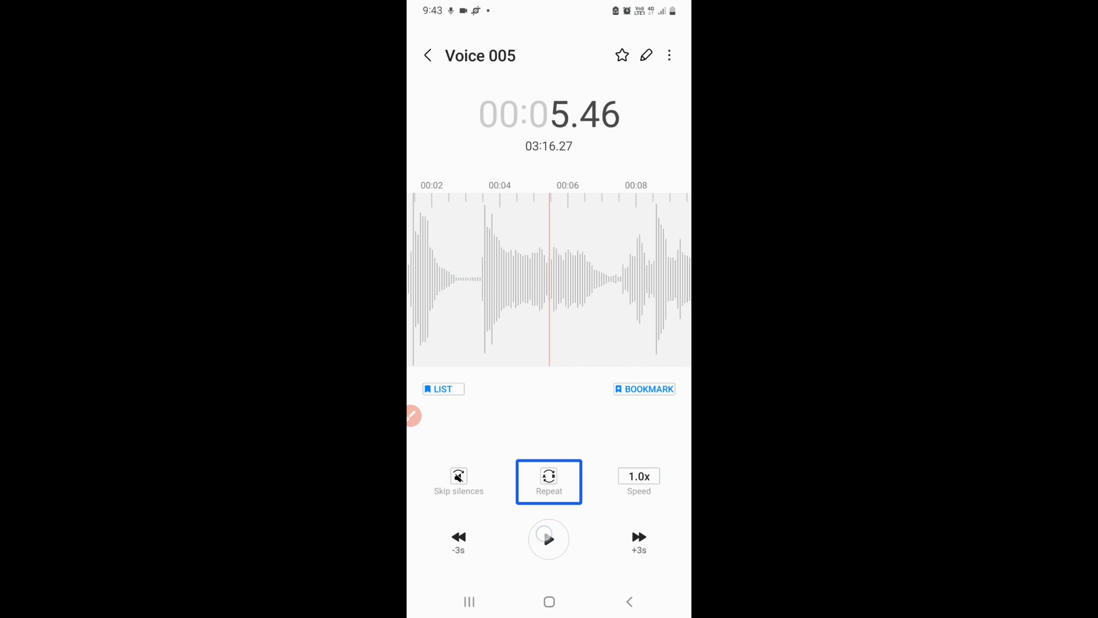
left_click(548, 539)
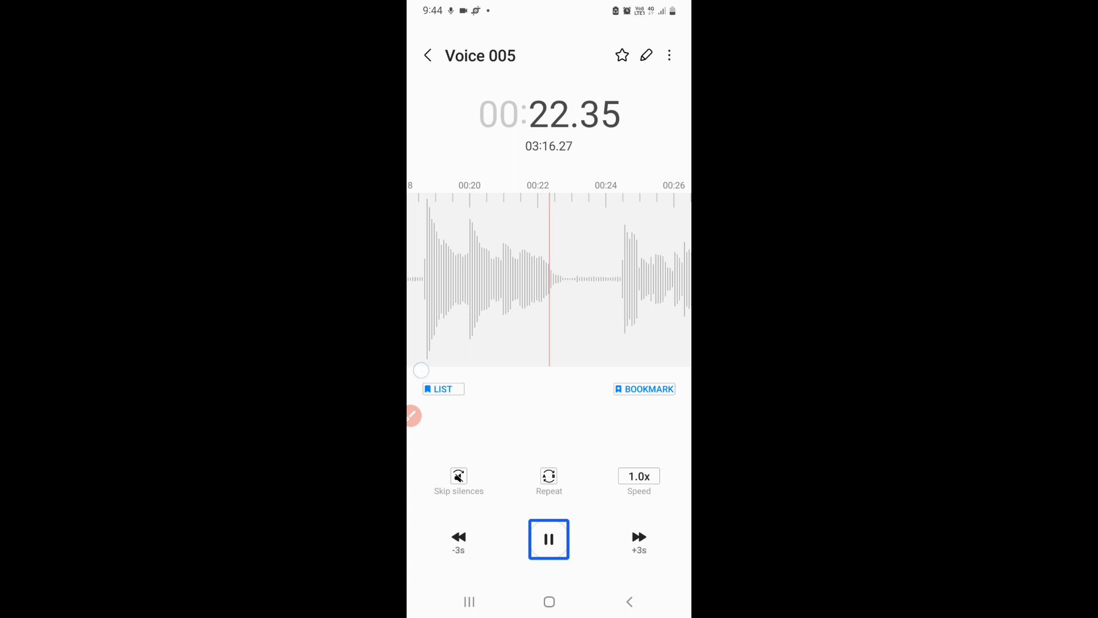
left_click(441, 389)
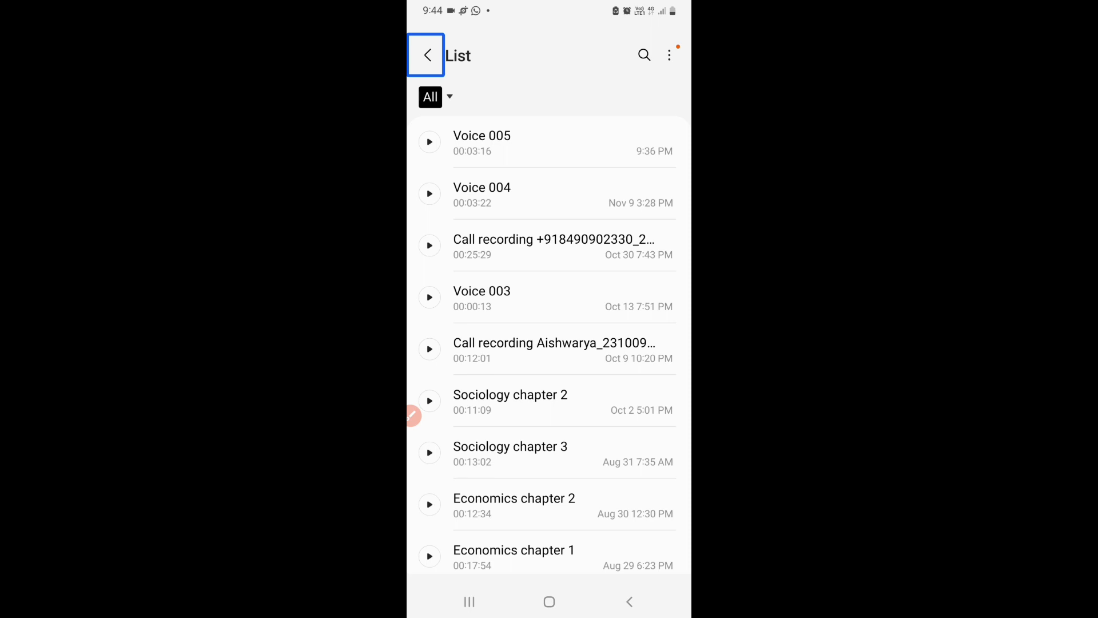
- Leave the recordings list via the back arrow, exiting the voice recorder
left_click(425, 55)
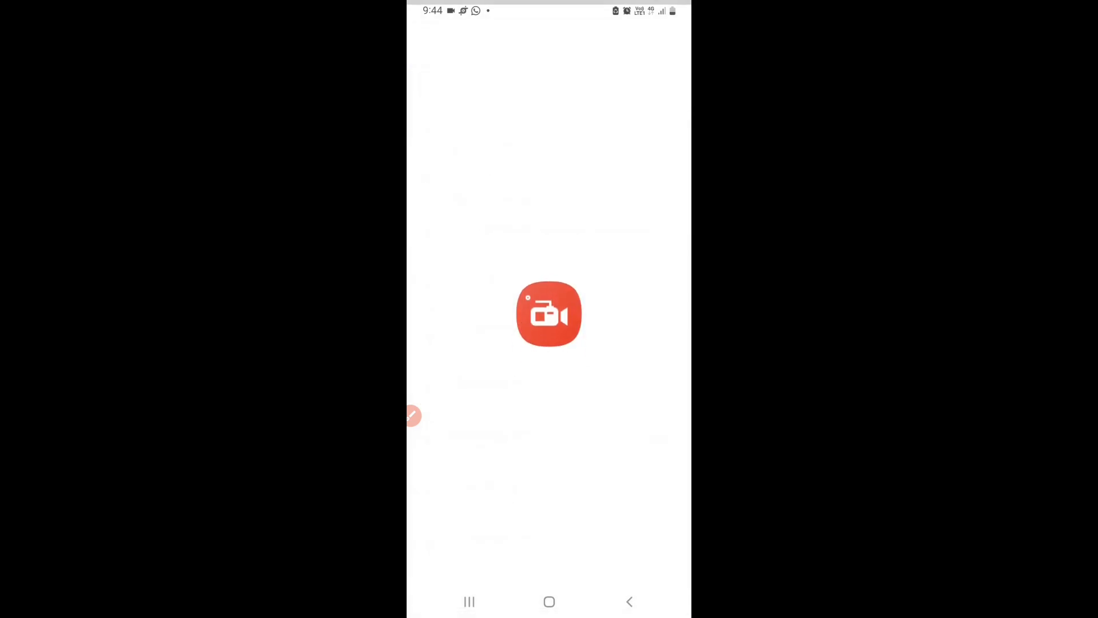